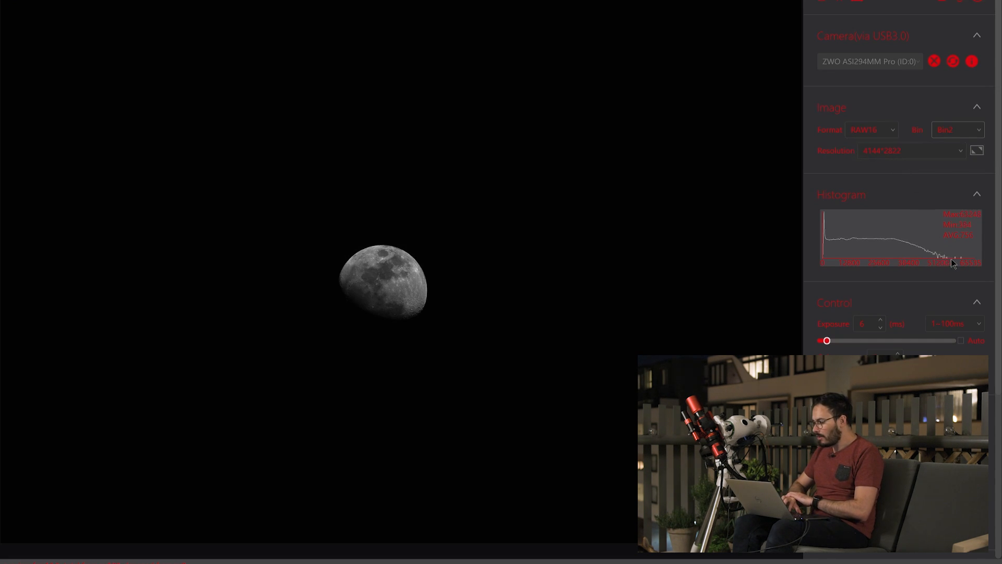
- Set the ASI294MM Pro binning to Bin1 for full 8288×5644 resolution
left_click(957, 130)
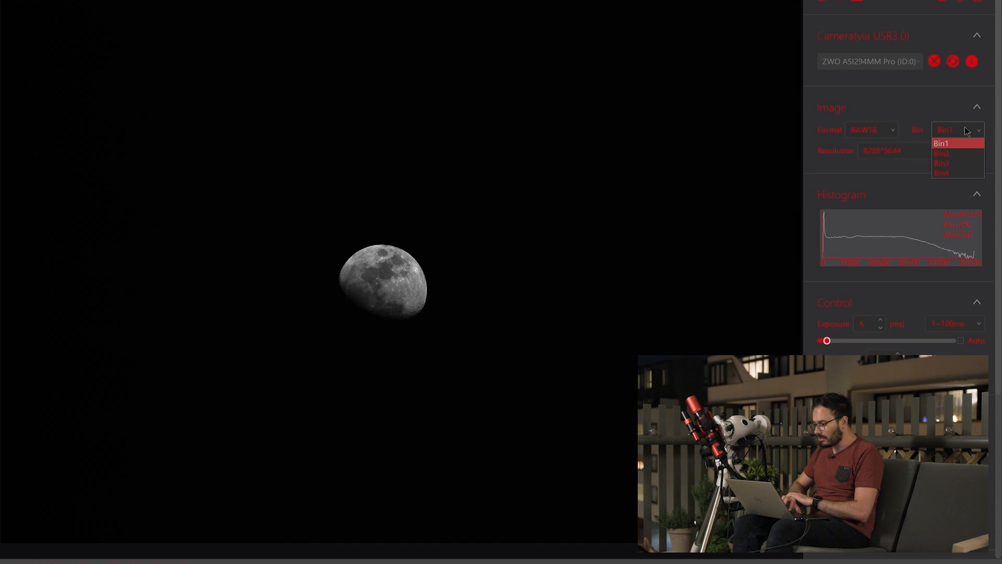
left_click(940, 143)
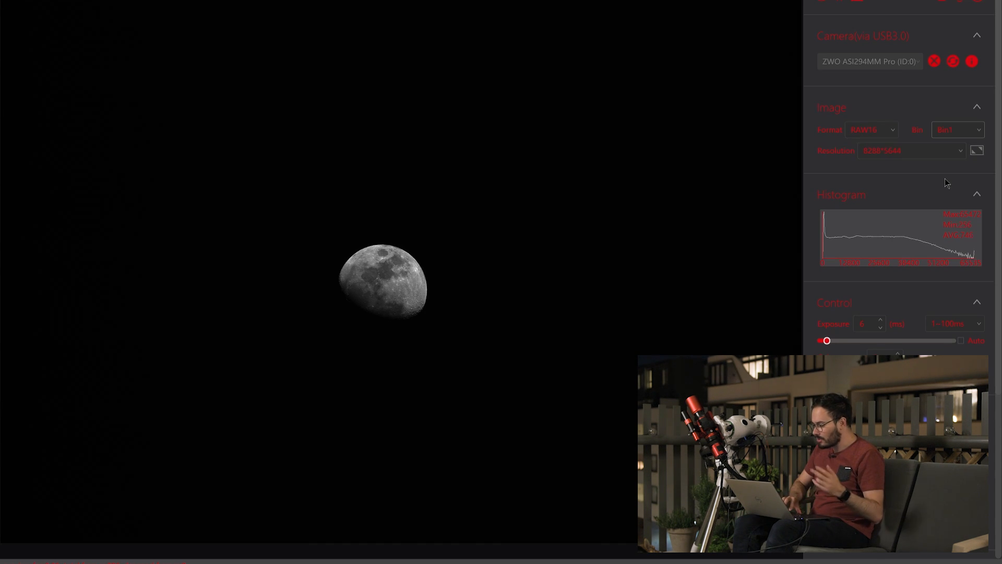
left_click(772, 167)
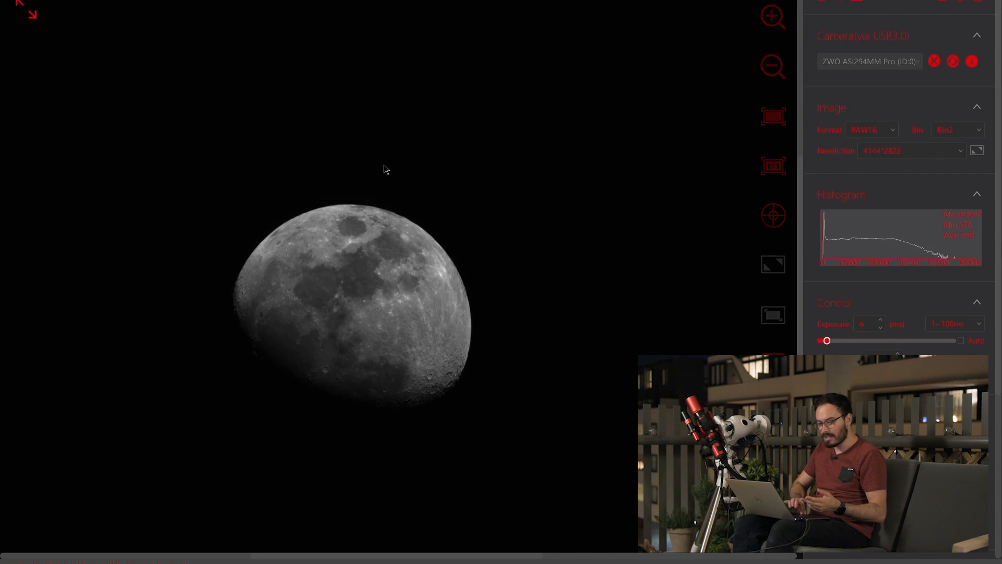
left_click(772, 116)
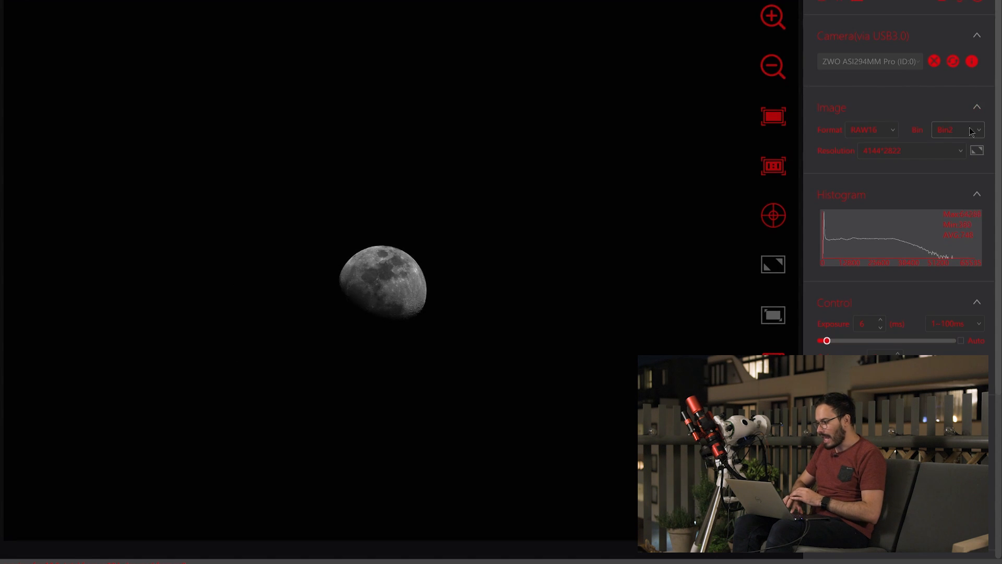
left_click(957, 130)
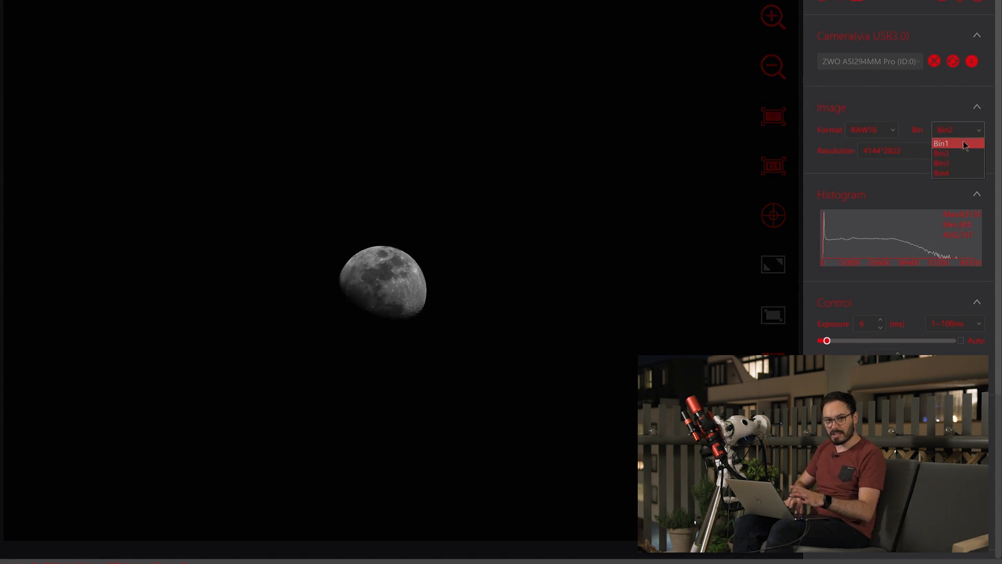
left_click(942, 143)
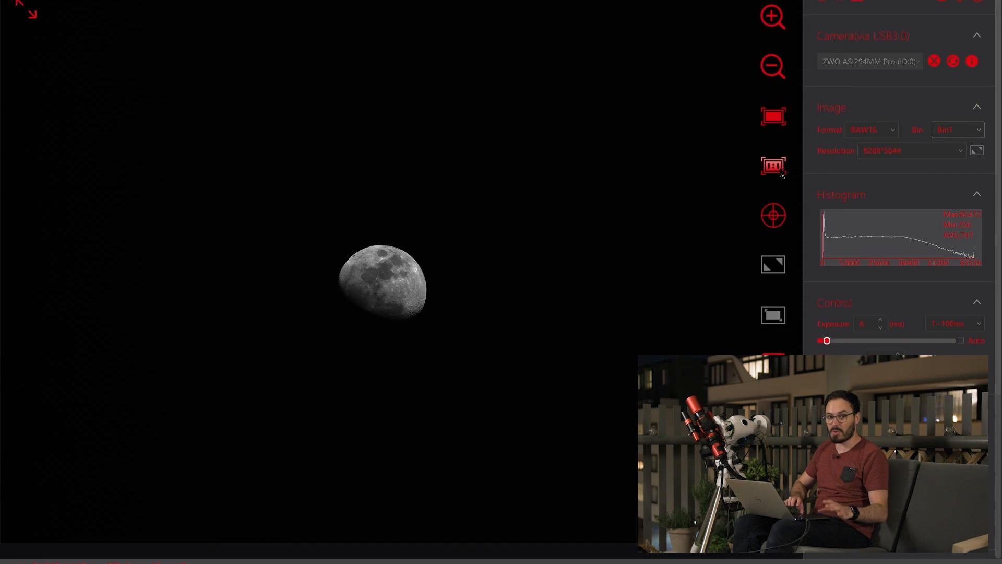
mouse_move(773, 166)
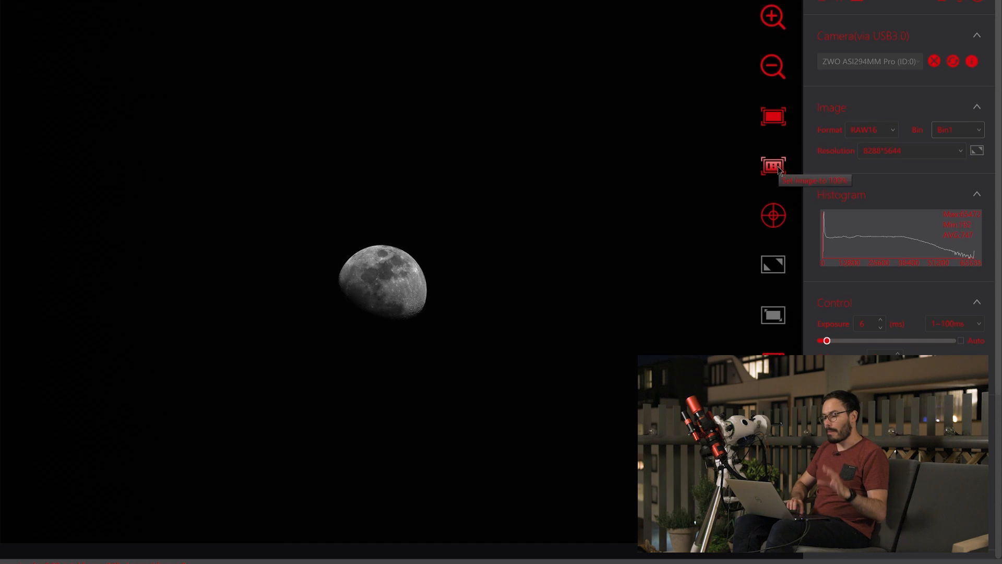
left_click(773, 166)
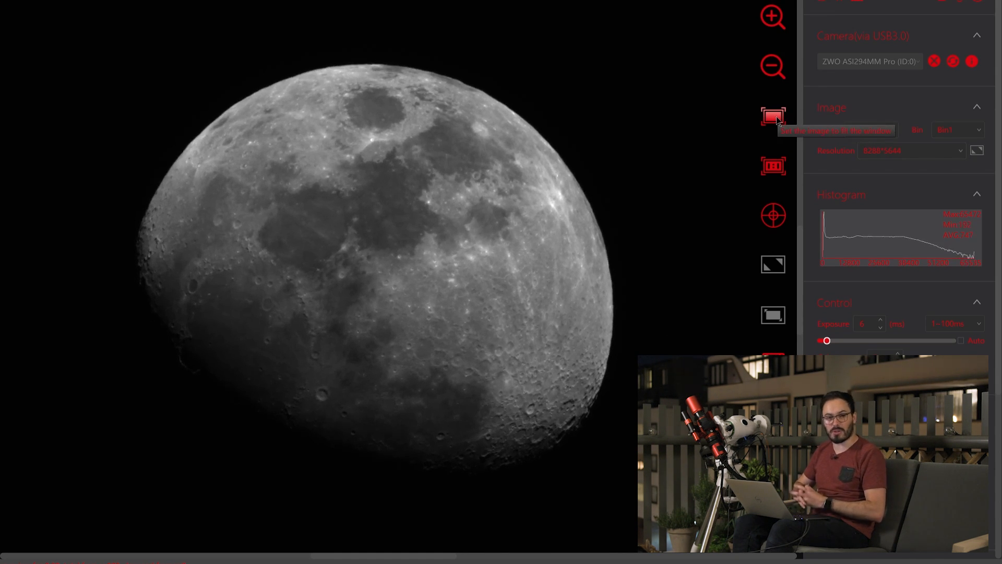
left_click(772, 116)
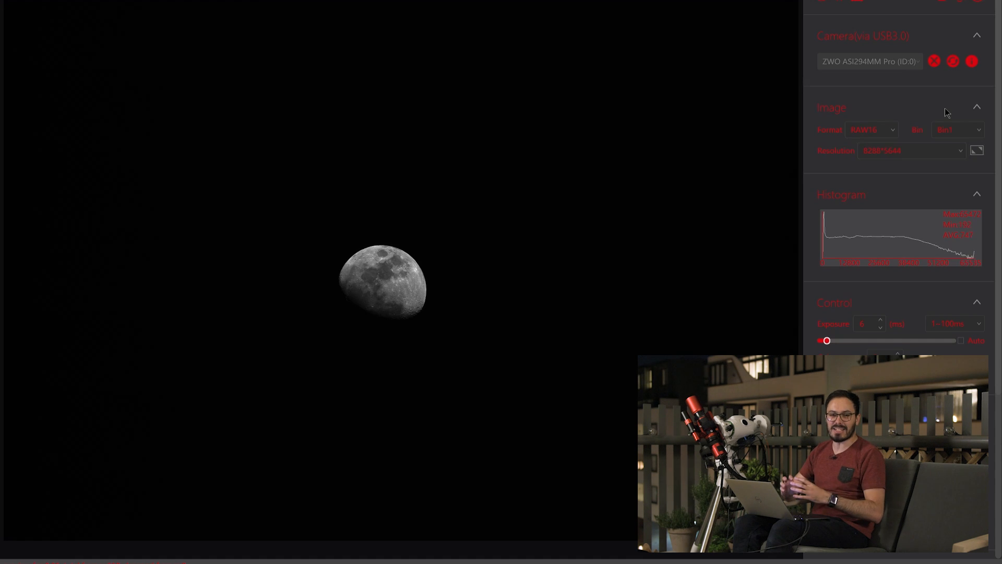
left_click(955, 130)
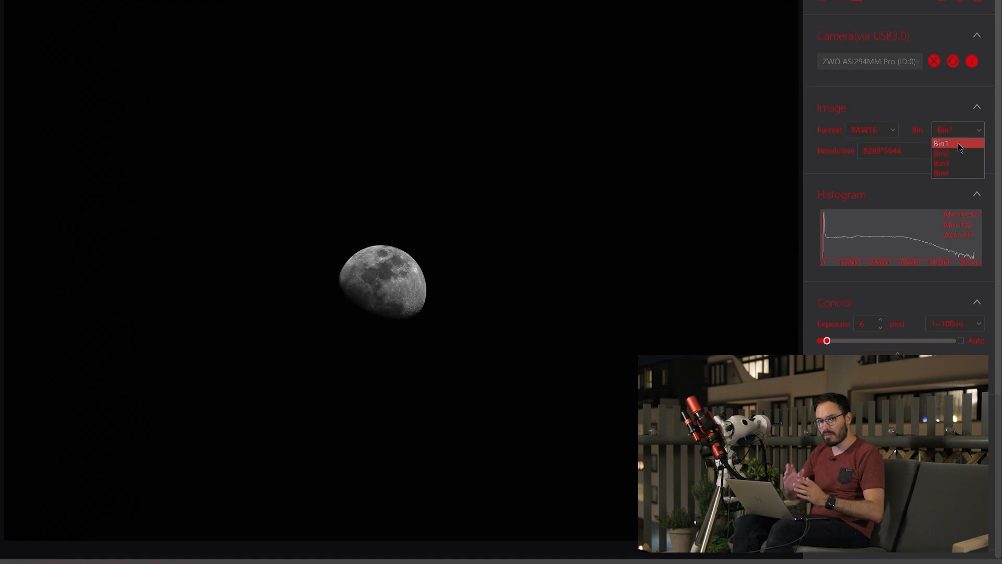
left_click(952, 143)
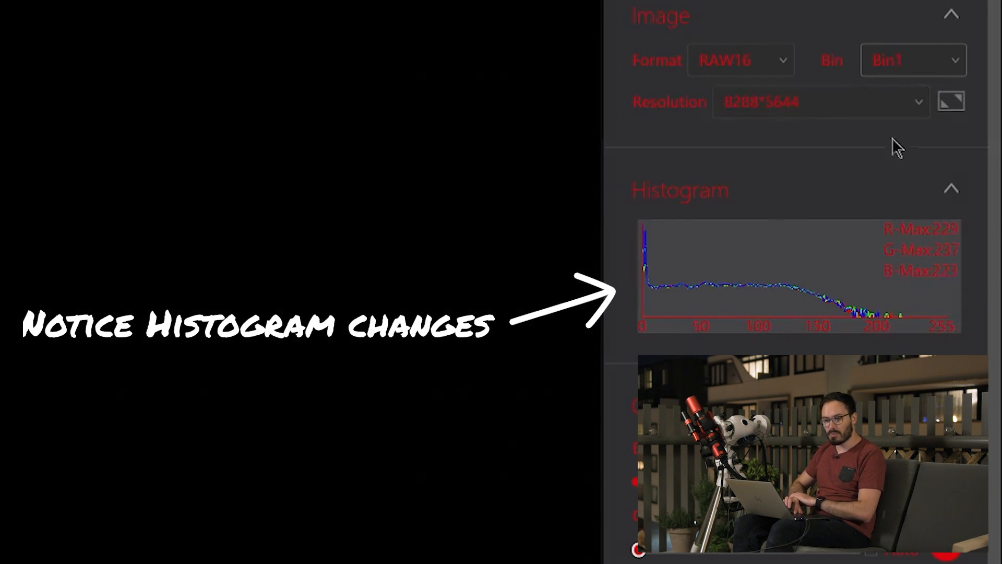
left_click(913, 60)
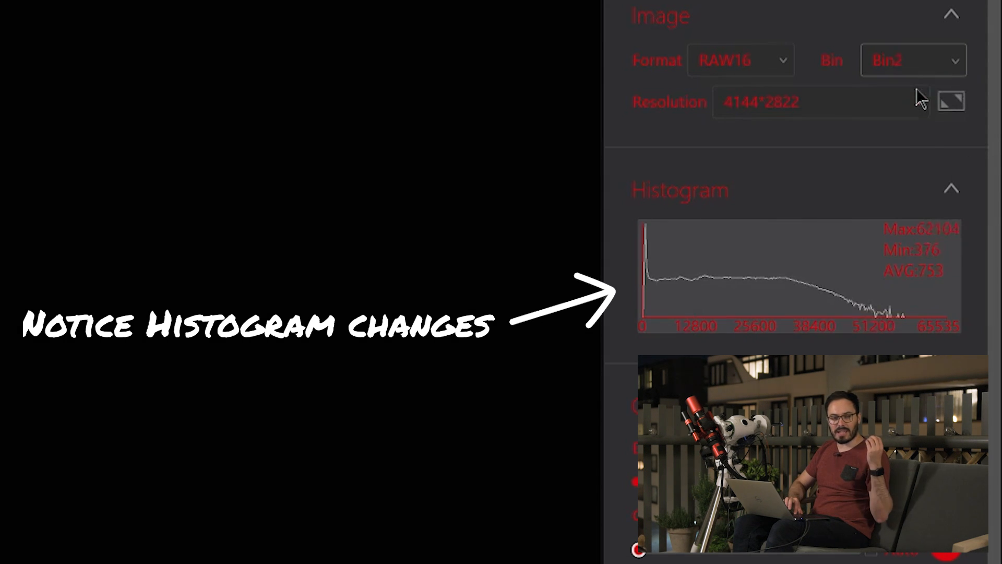
left_click(913, 60)
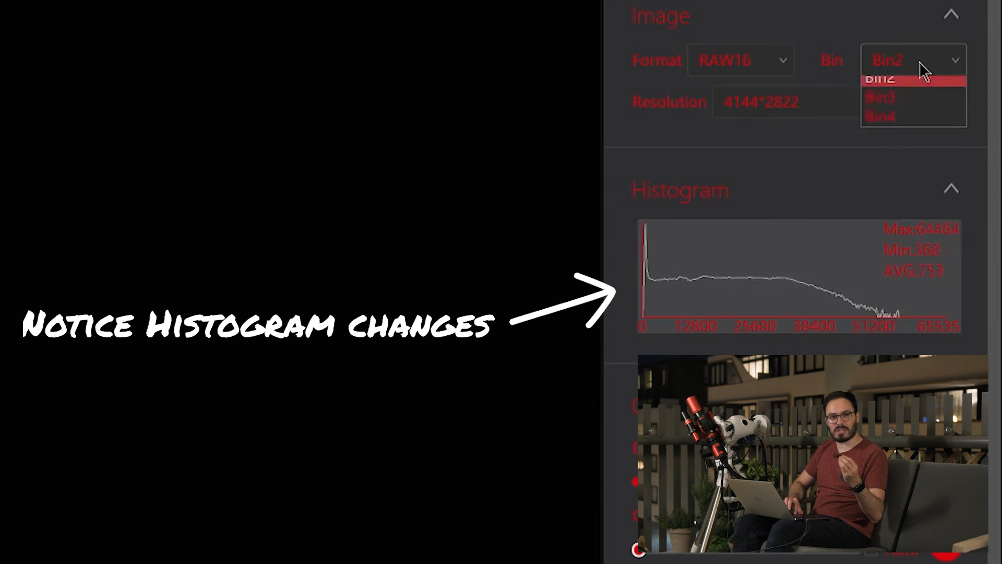
left_click(880, 79)
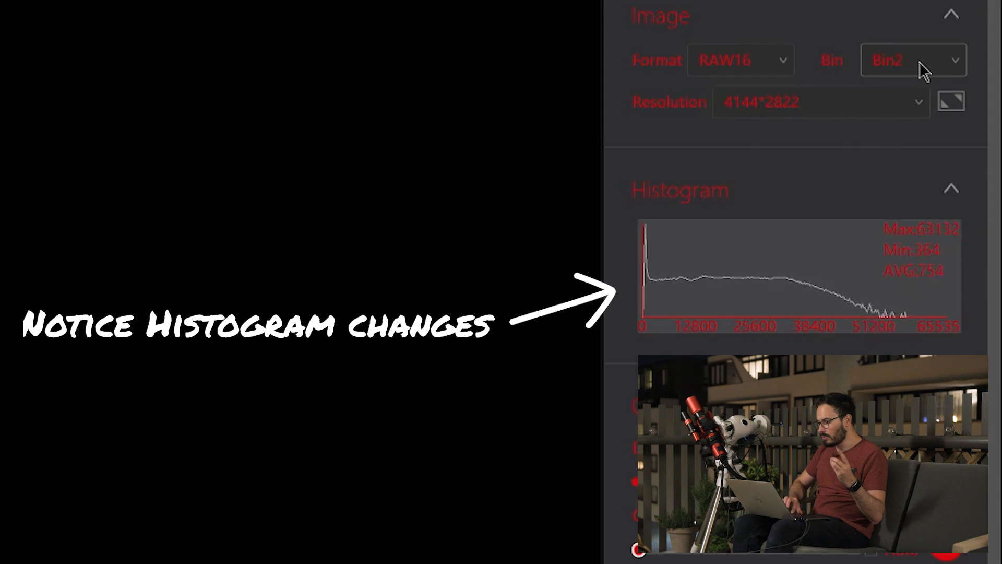
mouse_move(894, 268)
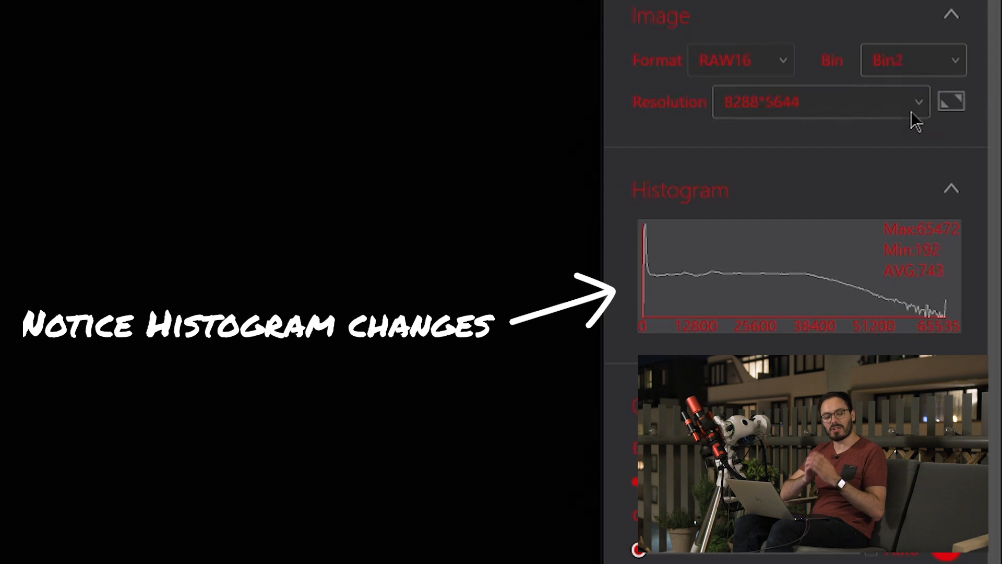
left_click(913, 59)
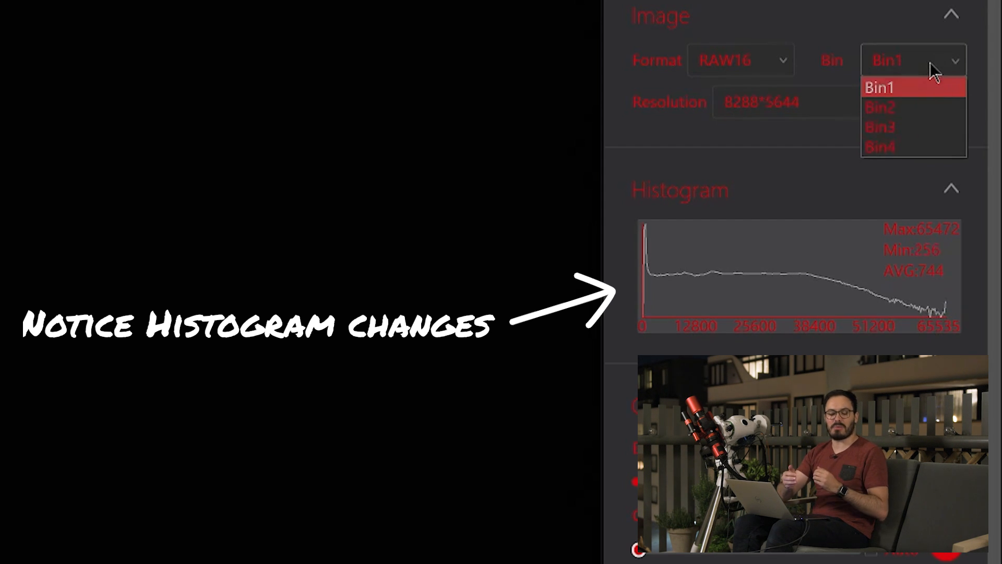
left_click(880, 87)
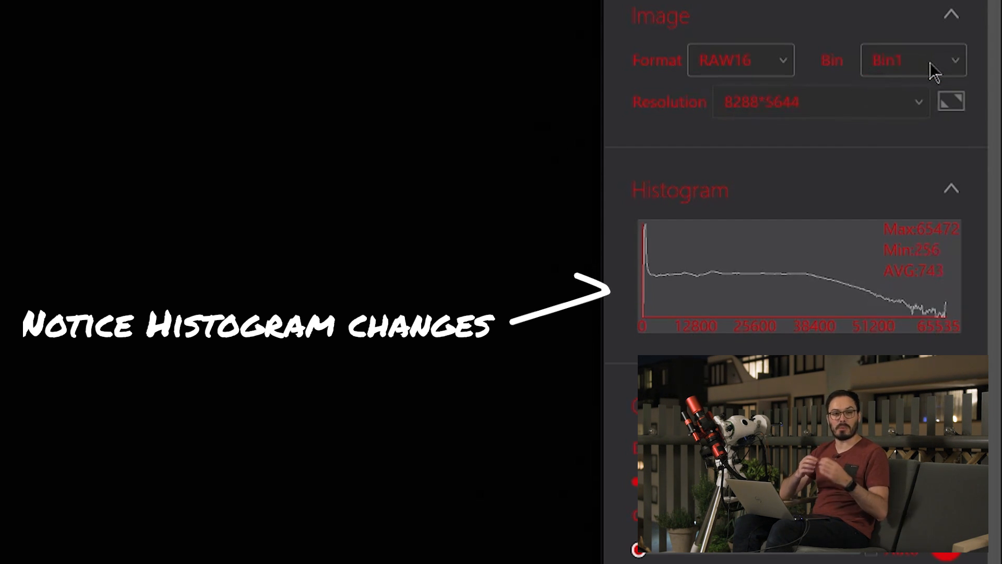